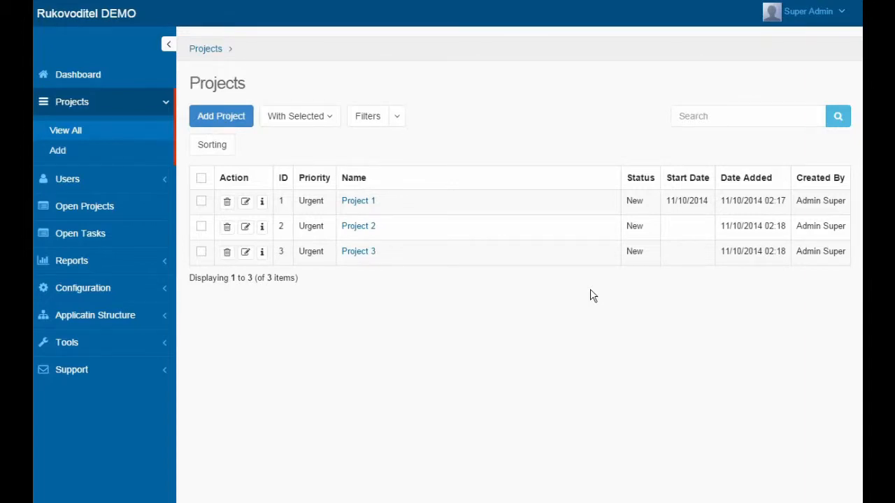
pyautogui.moveTo(590, 293)
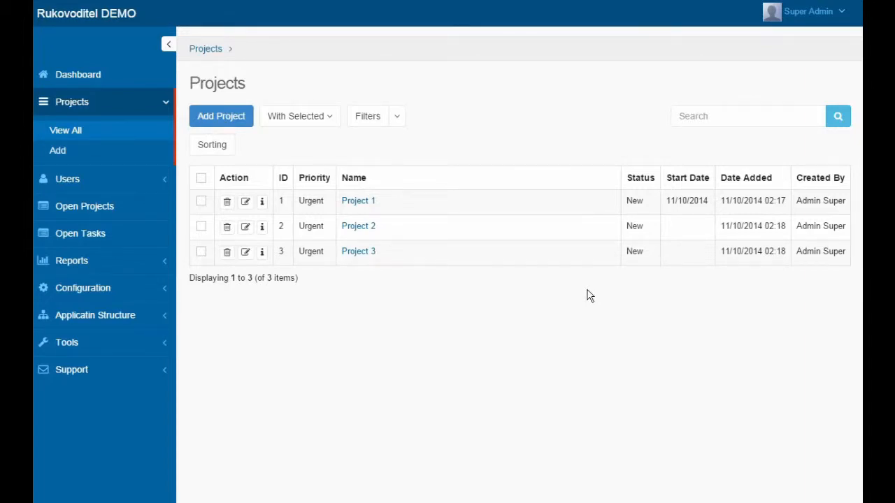
pyautogui.moveTo(266, 163)
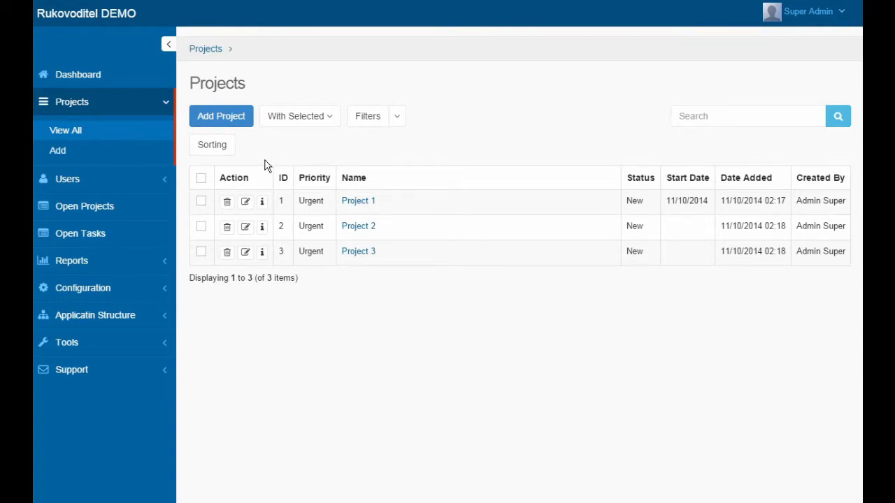
# Export all three selected projects and save them as the Excel file Projects.xlsx
pyautogui.click(201, 178)
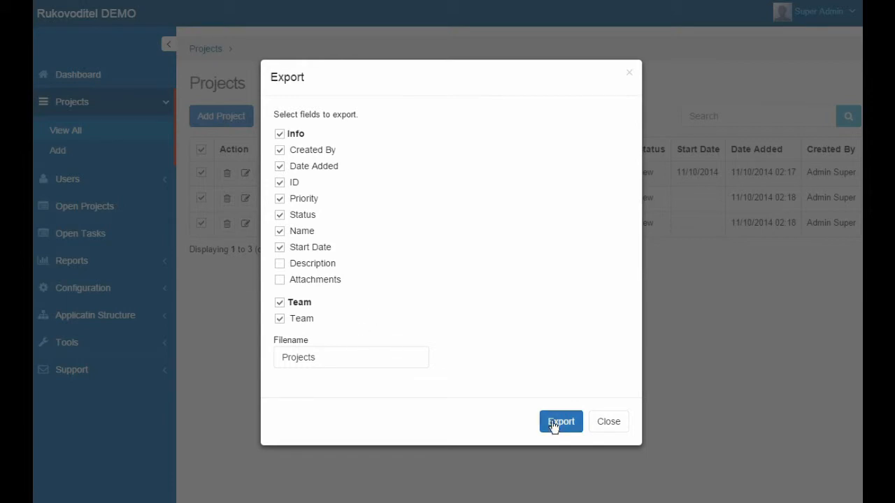
pyautogui.click(561, 423)
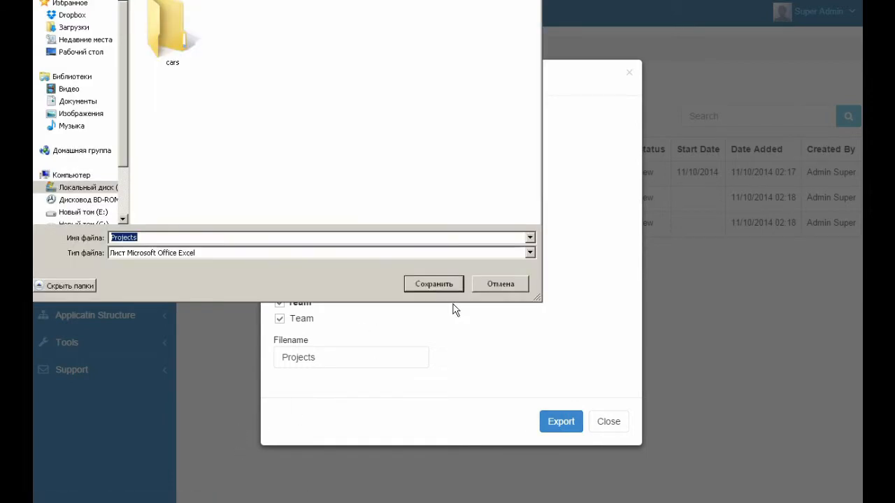
pyautogui.click(433, 283)
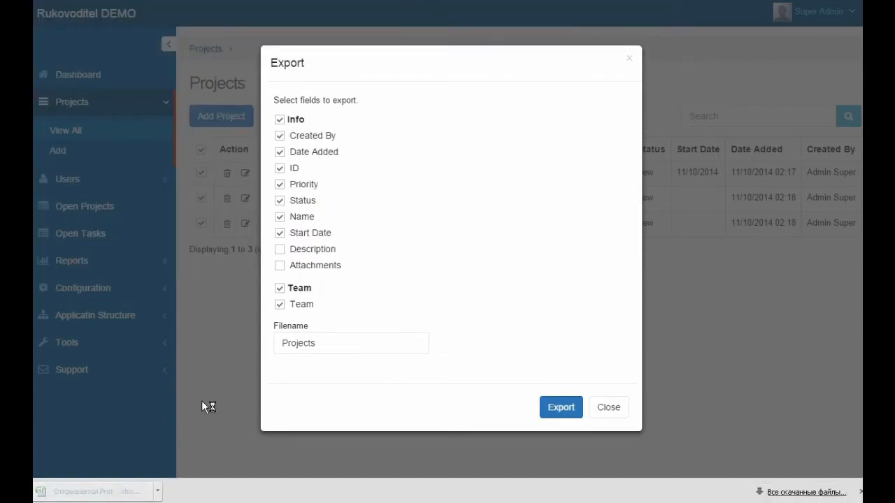
pyautogui.click(559, 407)
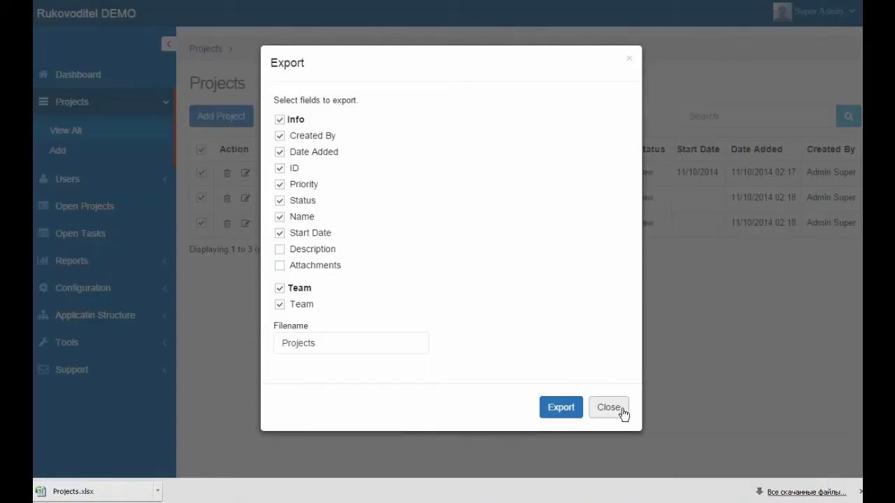
# Dismiss the projects export and reach Project 1's export dialog via More Actions
pyautogui.click(609, 407)
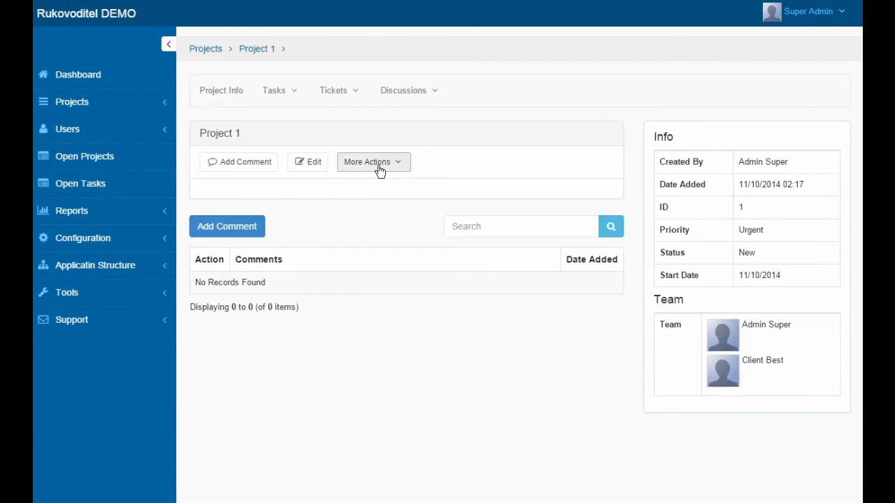
pyautogui.click(374, 162)
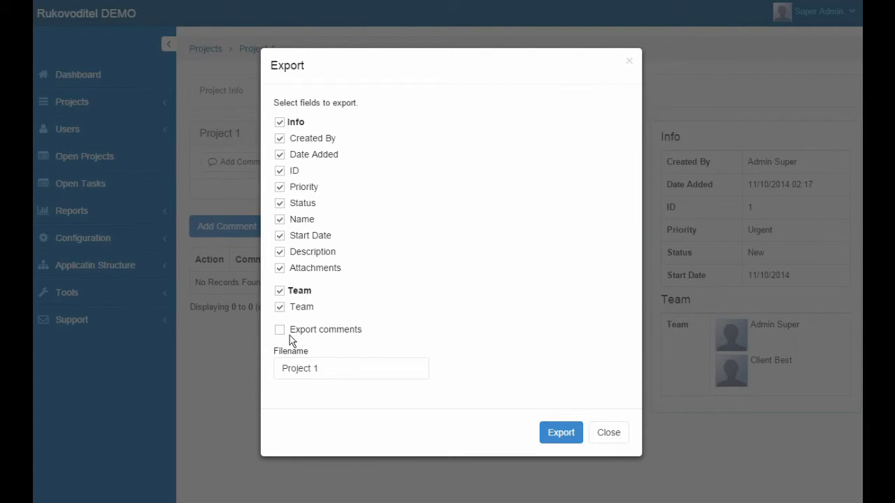
# Include comments and export Project 1, saving it as Project_1.pdf
pyautogui.click(280, 330)
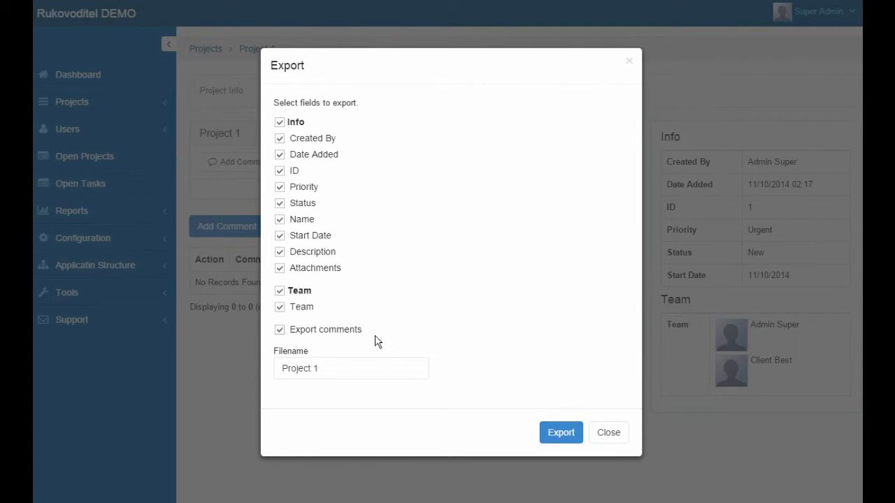
pyautogui.moveTo(386, 344)
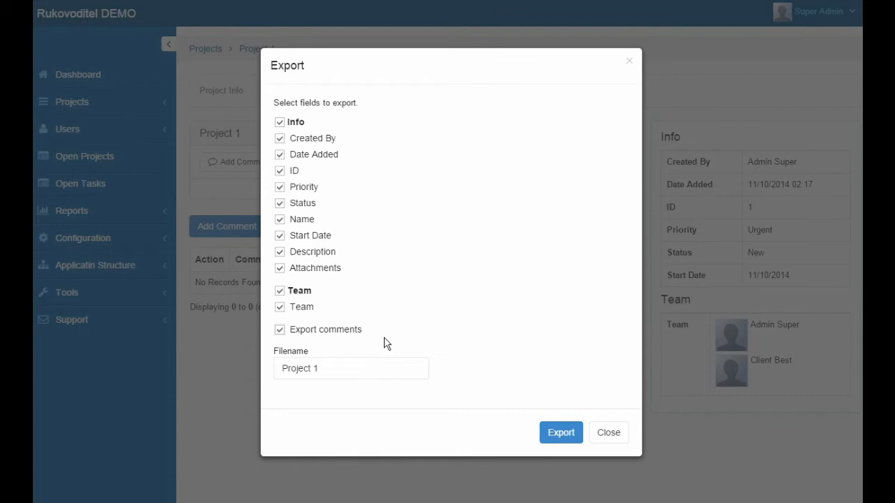
pyautogui.moveTo(403, 327)
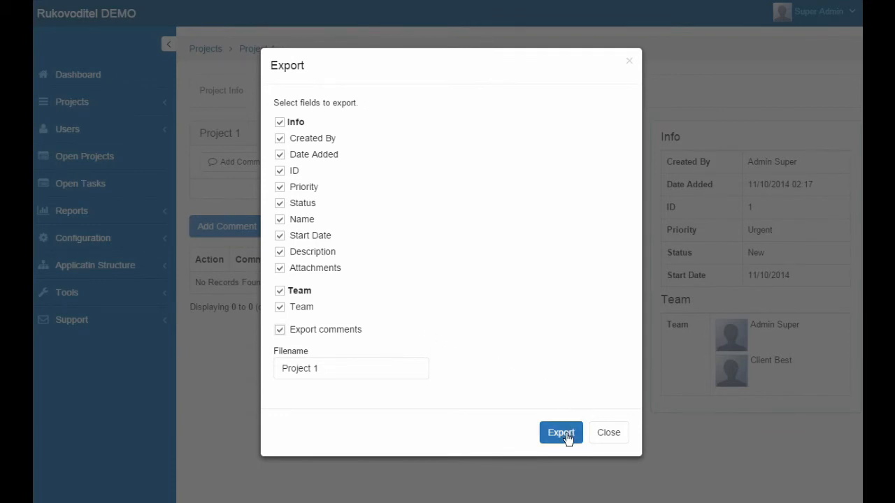
pyautogui.click(559, 432)
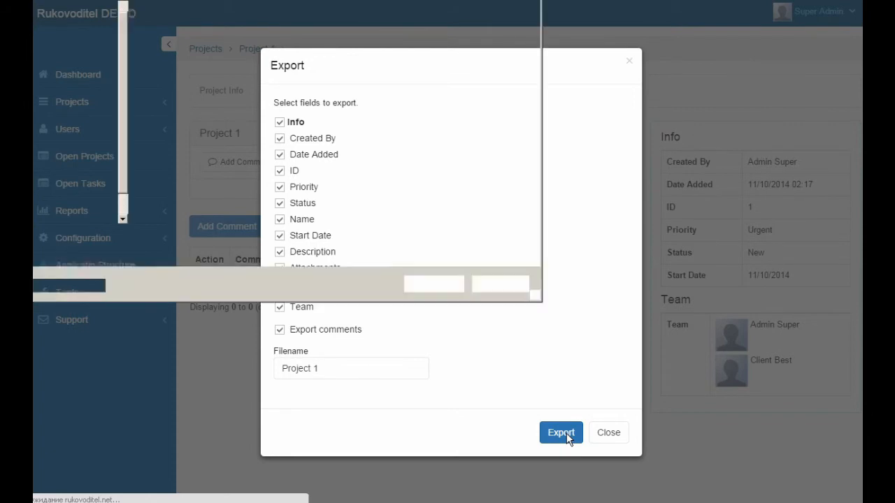
pyautogui.click(561, 432)
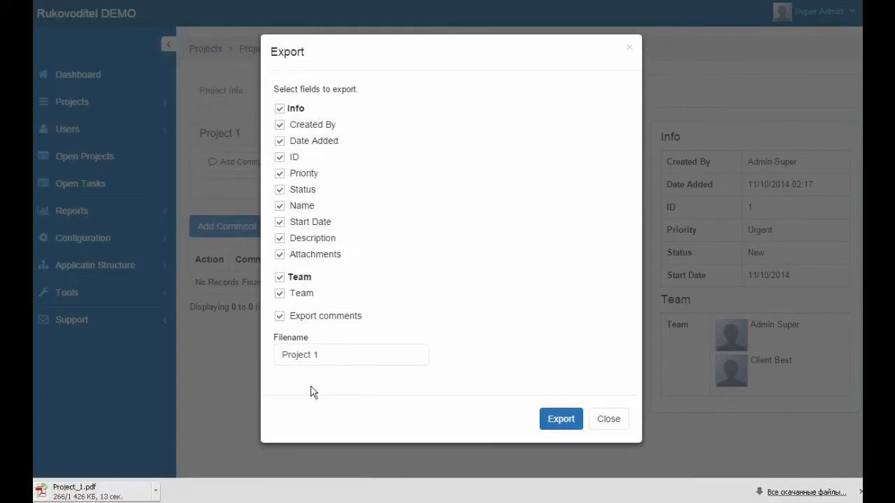